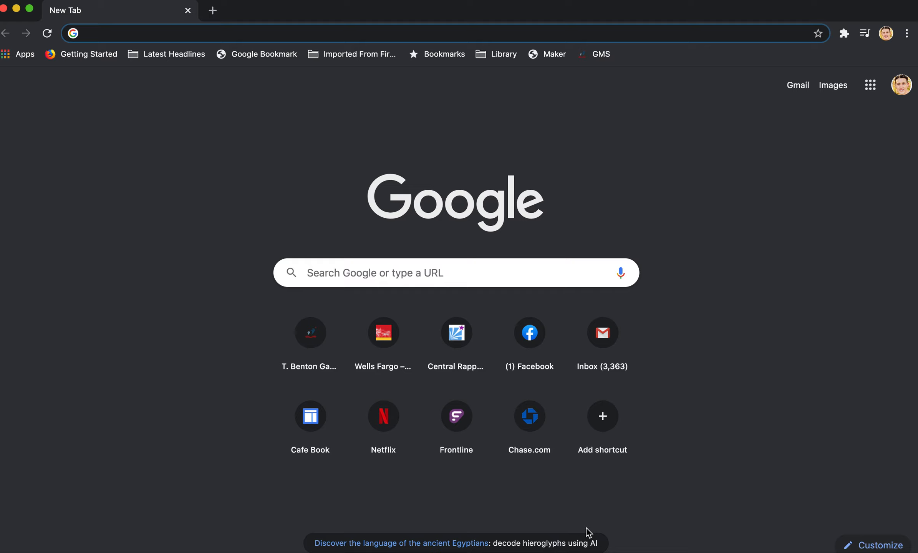
- Run a Google search for "chrome extensions" from the address bar
{"action": "type", "text": "chrome extensions"}
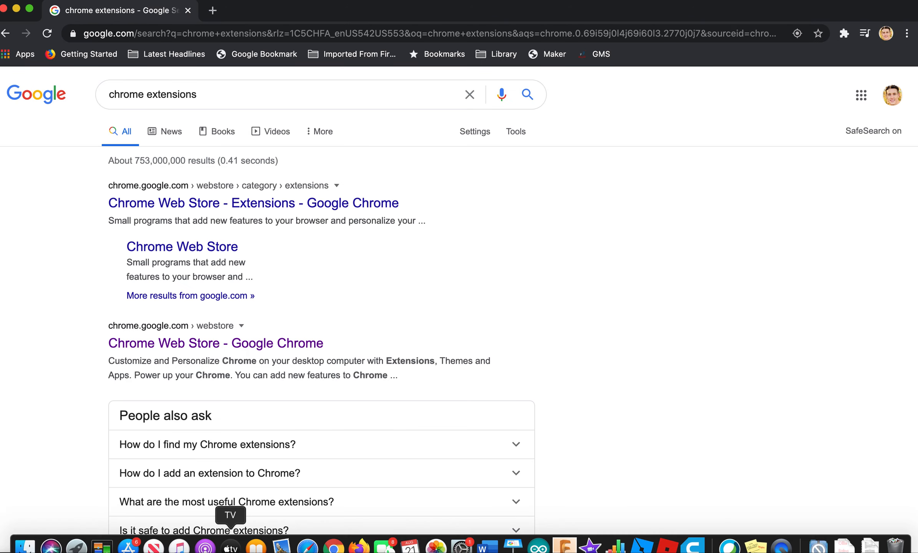
- Search the Chrome Web Store for "video mirror" and scroll to the VideoMirror result
{"action": "left_click", "coordinate": [215, 342]}
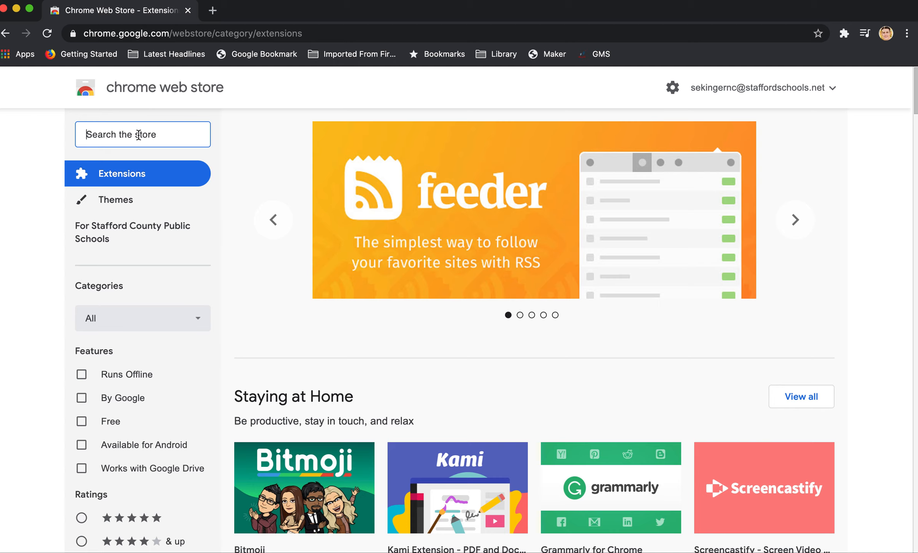
{"action": "type", "text": "video mirror"}
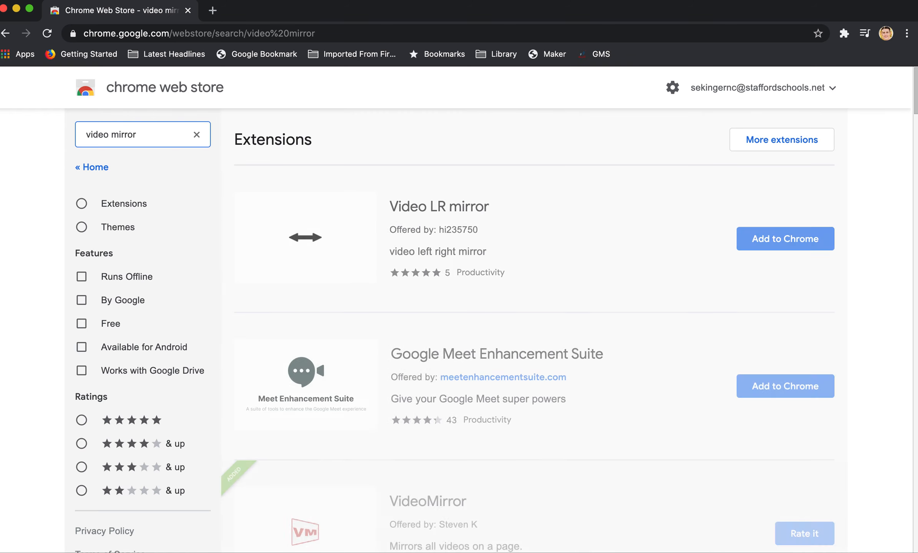
{"action": "scroll", "scroll_direction": "down", "scroll_amount": 3}
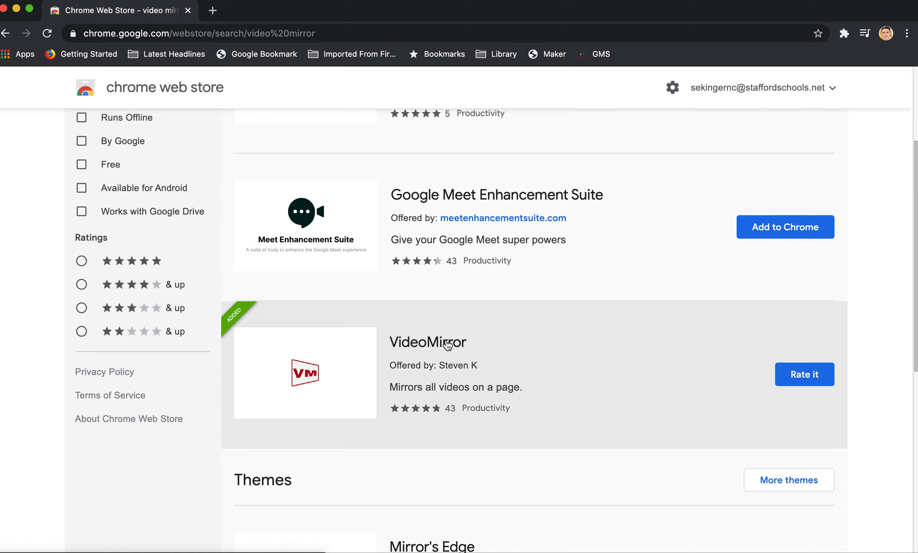
{"action": "mouse_move", "coordinate": [444, 347]}
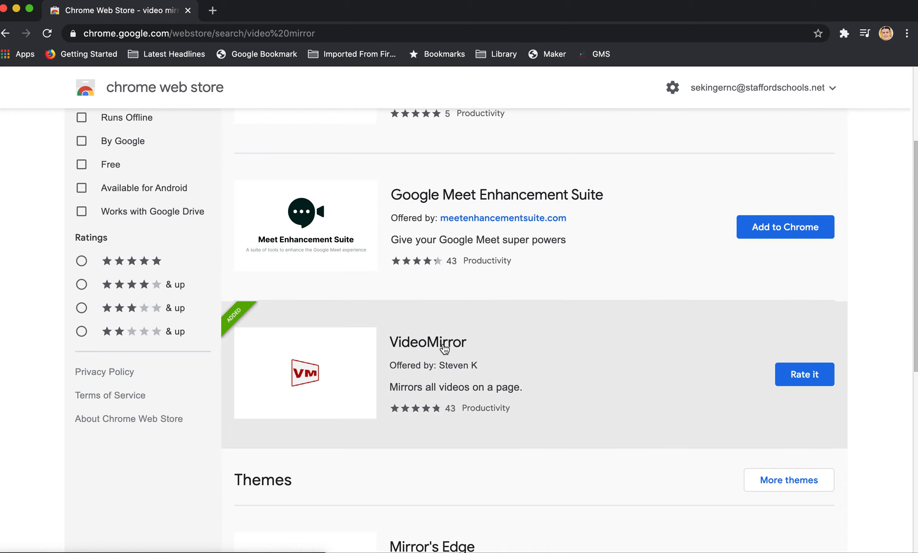
- View the VideoMirror detail page and show the installed-extensions list from the puzzle-piece menu
{"action": "left_click", "coordinate": [427, 343]}
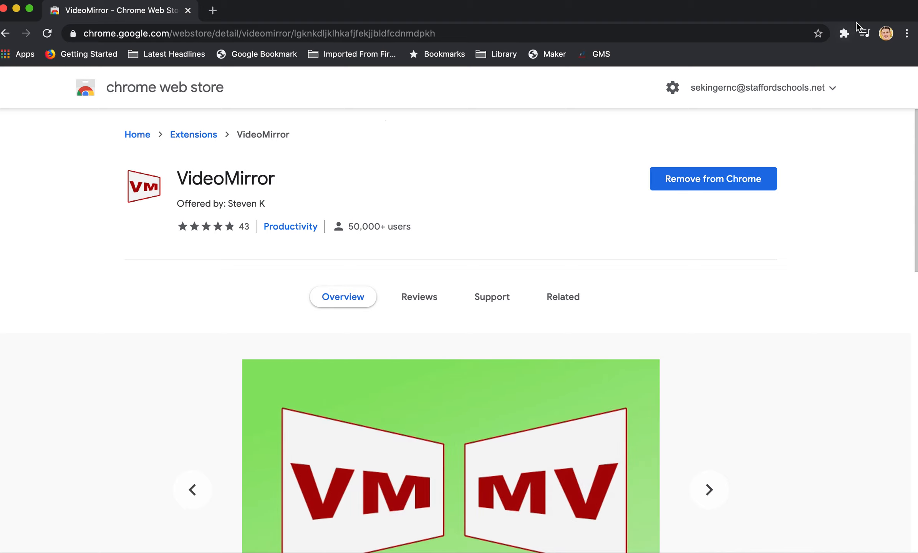
{"action": "mouse_move", "coordinate": [844, 33]}
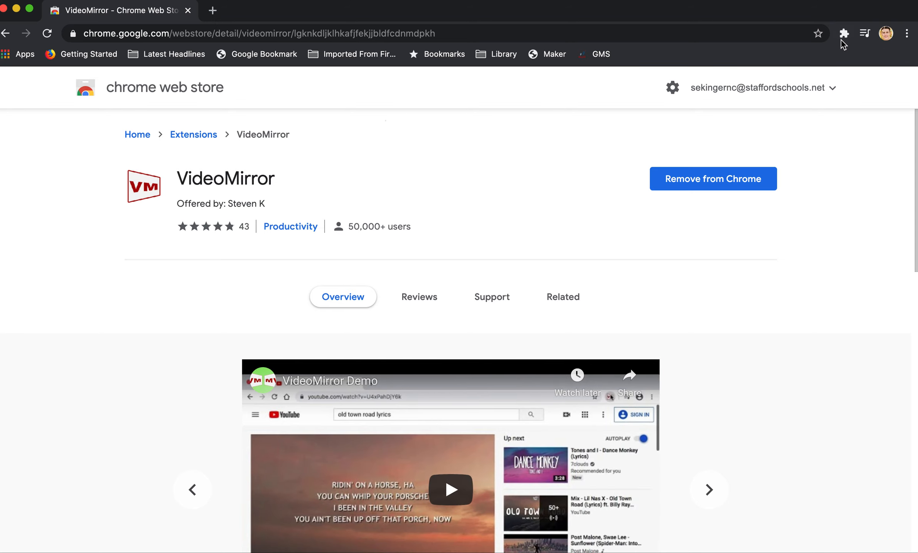
{"action": "left_click", "coordinate": [844, 33]}
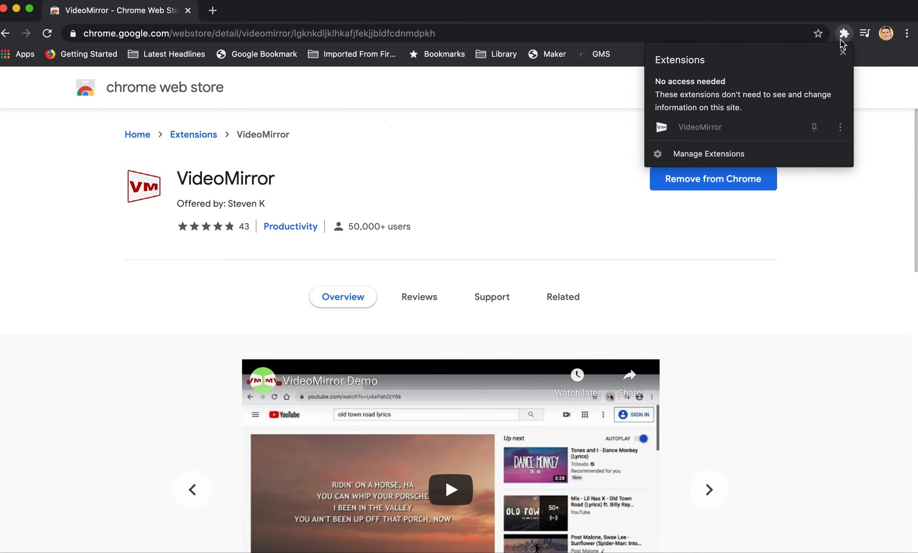
{"action": "mouse_move", "coordinate": [699, 127]}
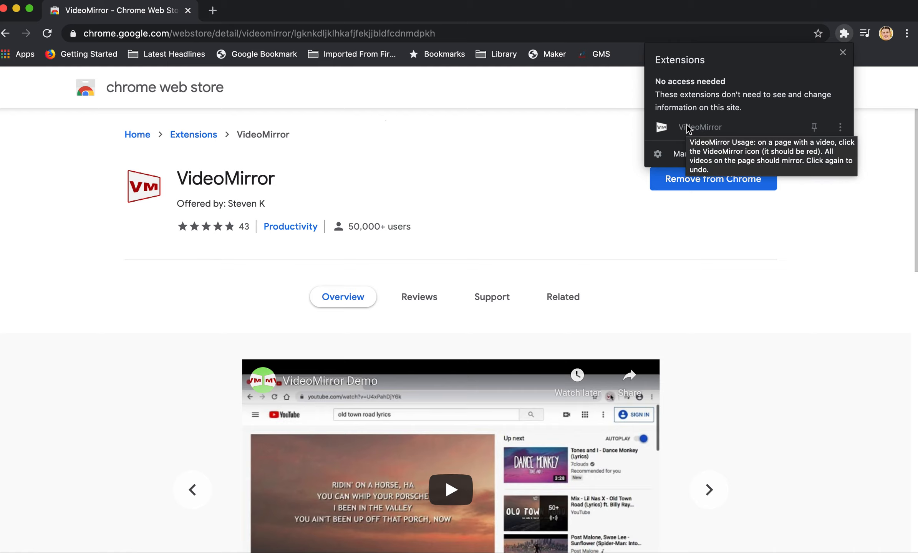
{"action": "left_click", "coordinate": [708, 490]}
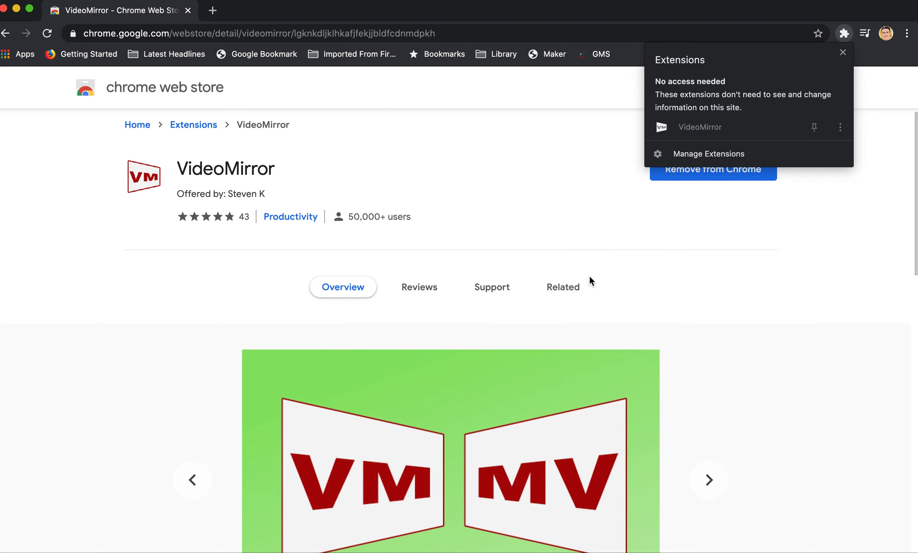
{"action": "scroll", "scroll_direction": "down", "scroll_amount": 3}
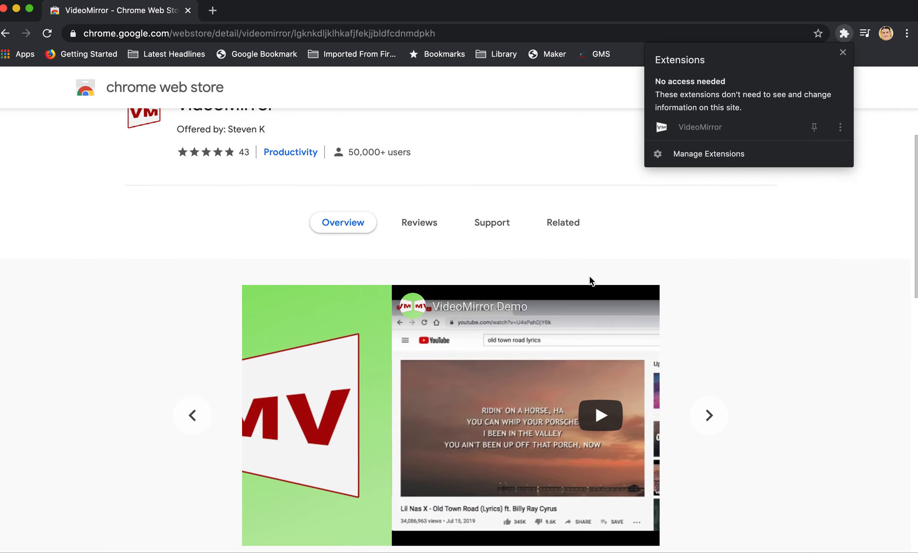
{"action": "left_click", "coordinate": [708, 403]}
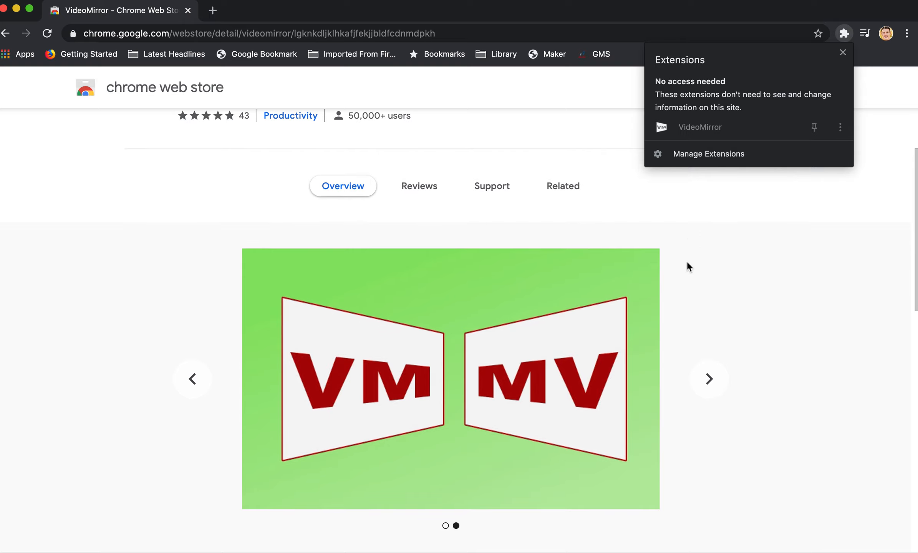
{"action": "left_click", "coordinate": [707, 379]}
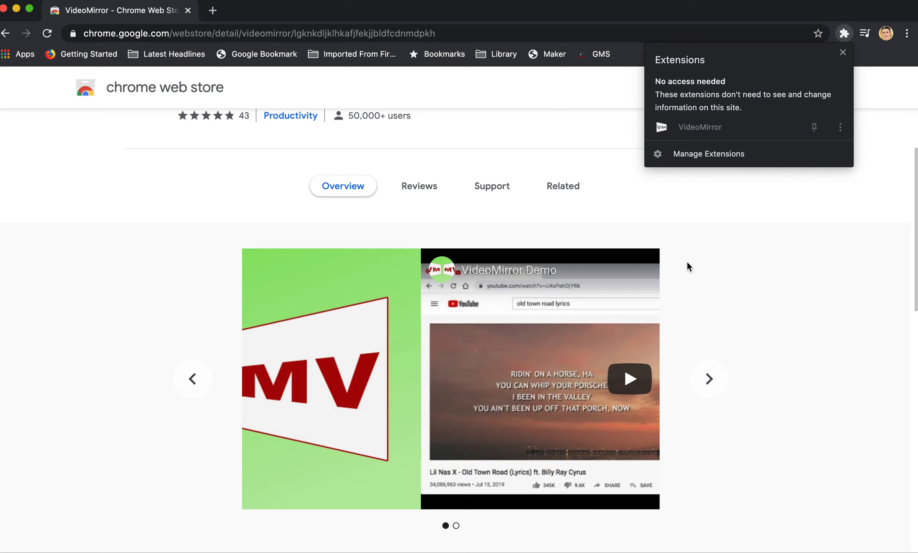